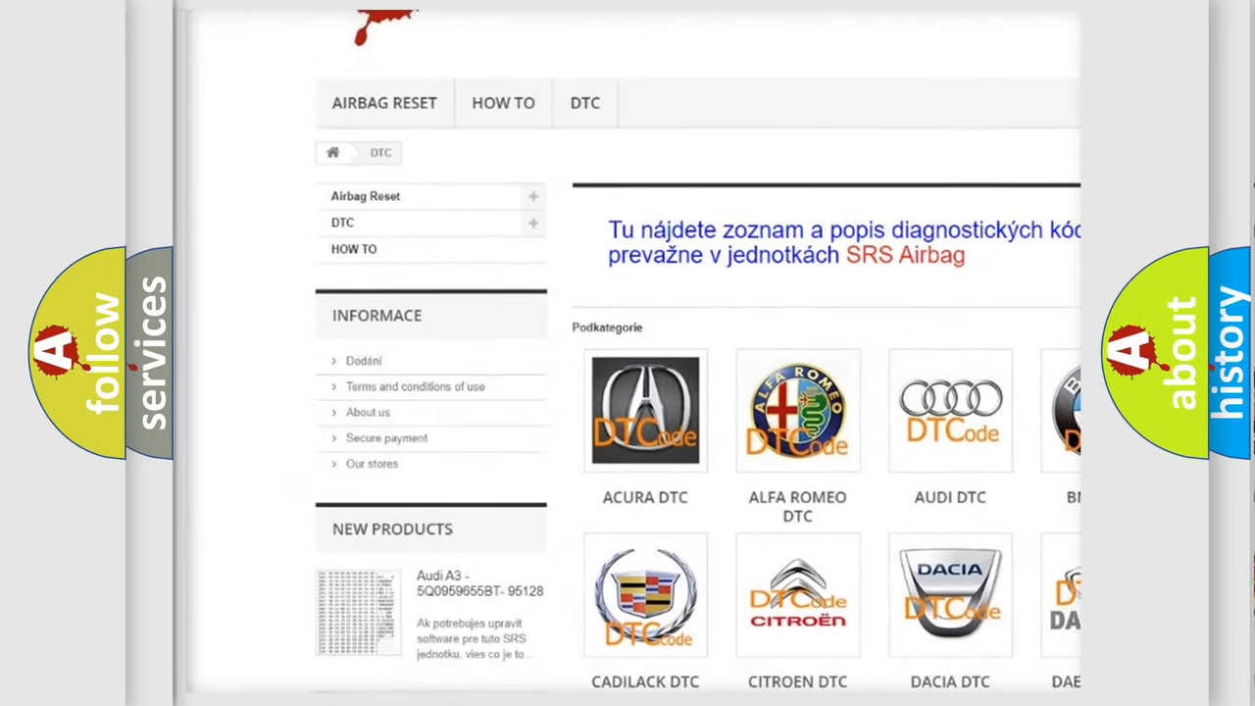
scroll(down, 3)
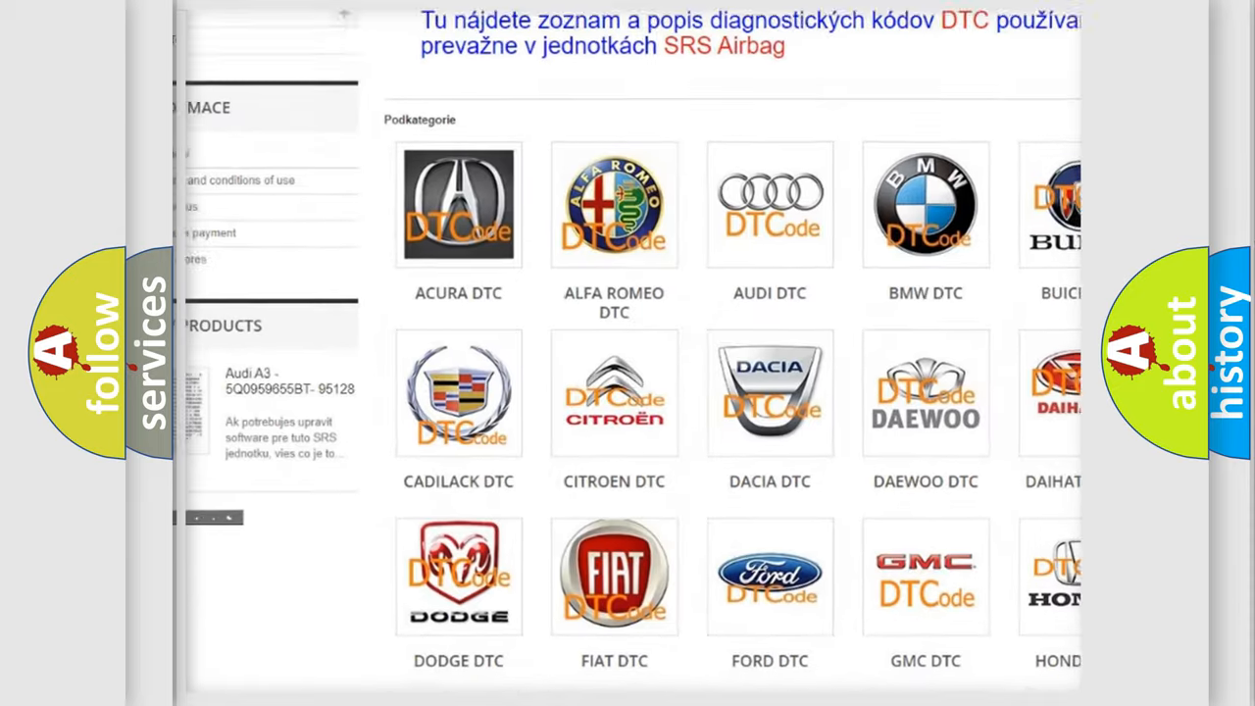
scroll(down, 3)
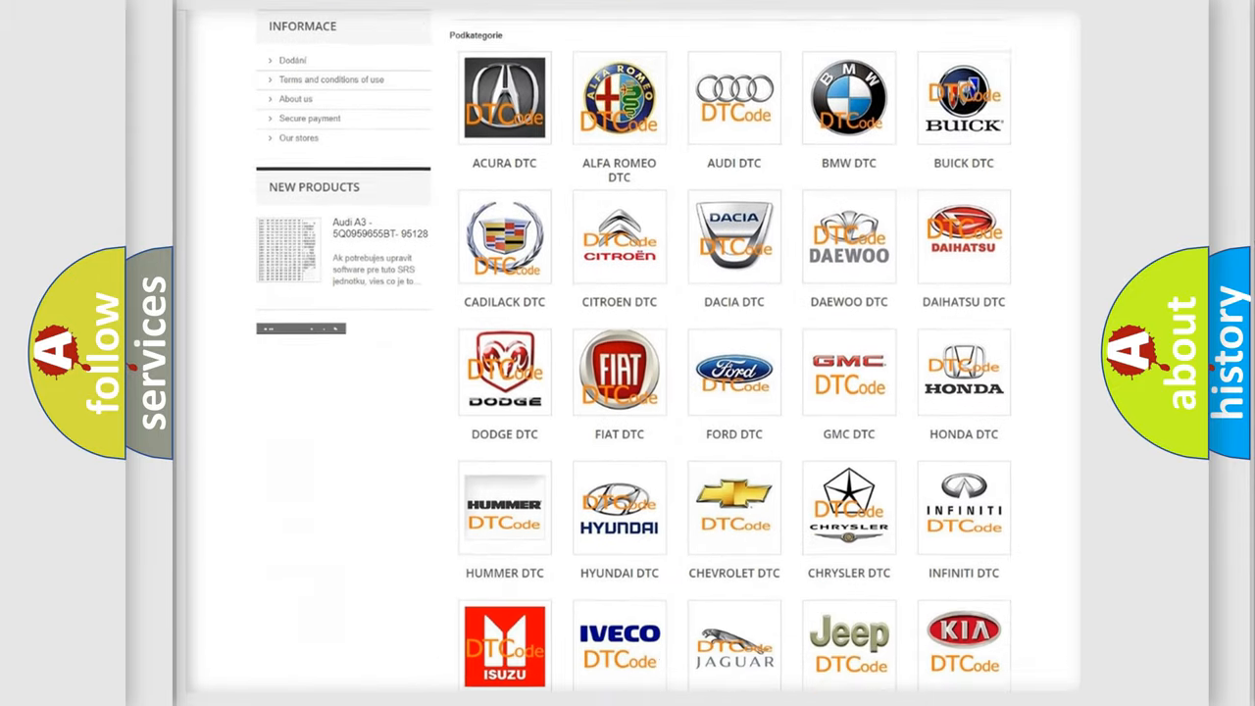
scroll(down, 3)
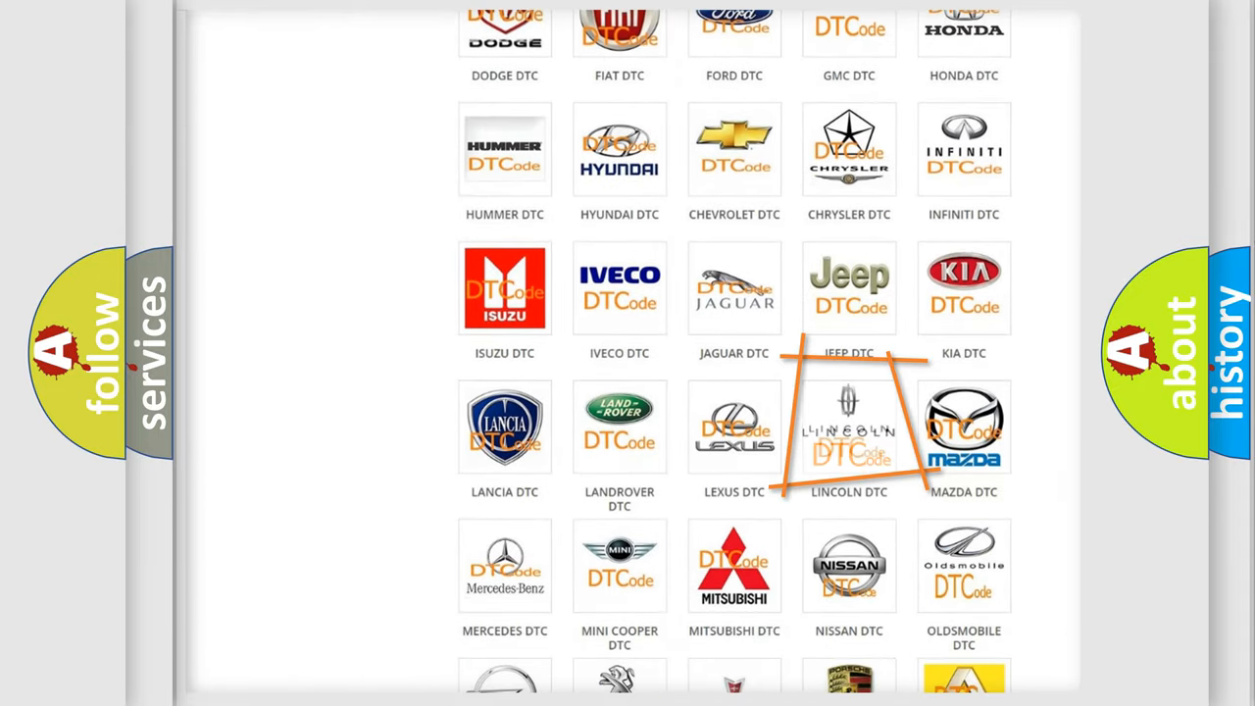